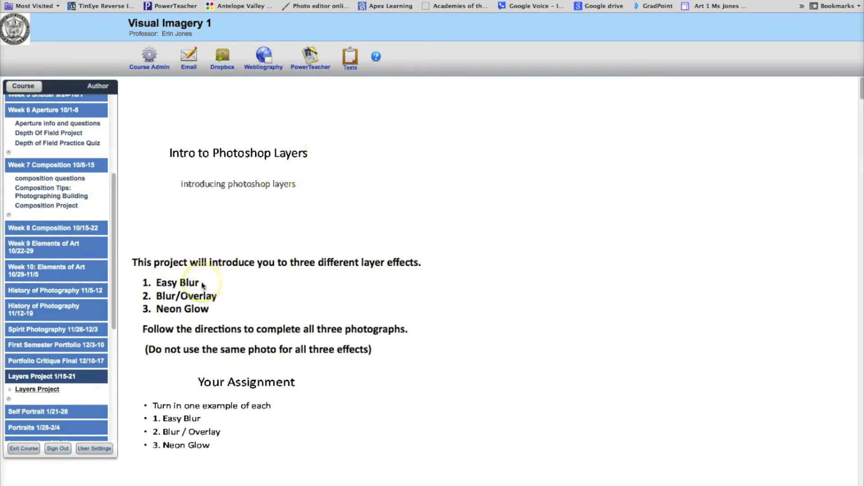
mouse_move(225, 307)
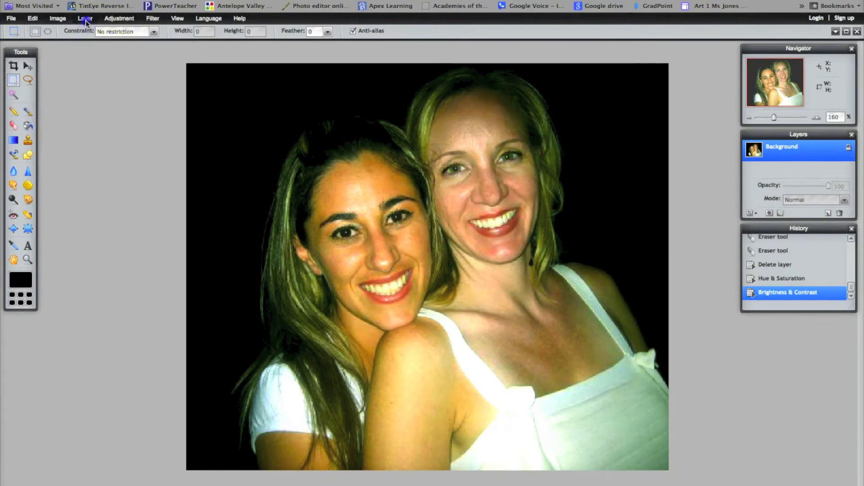
- Duplicate the portrait's background layer and select the Background copy layer
click(84, 18)
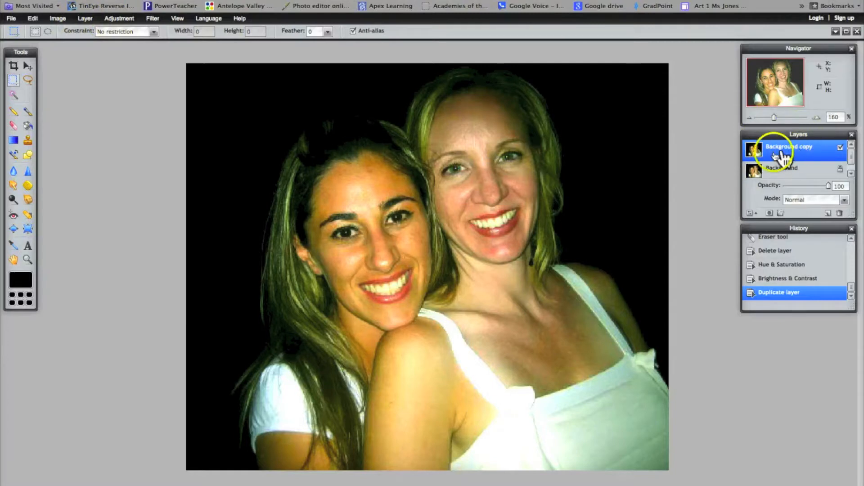
click(153, 18)
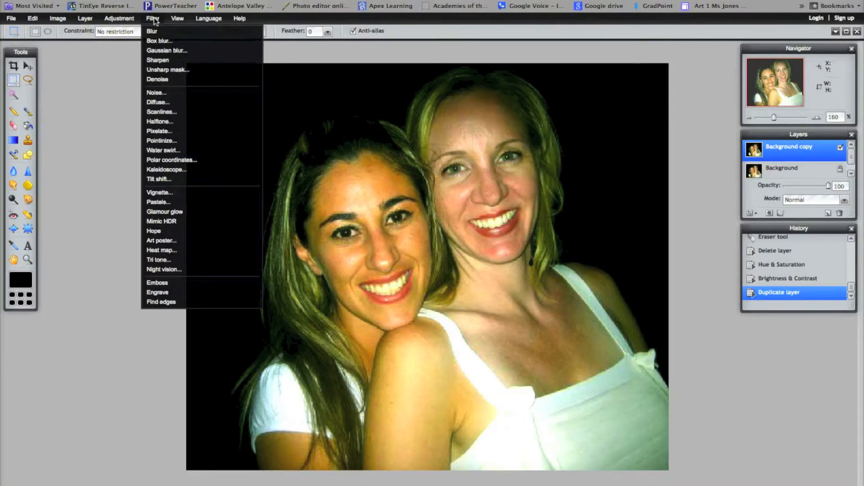
- Apply a Gaussian blur of amount 30 to the Background copy layer
click(167, 50)
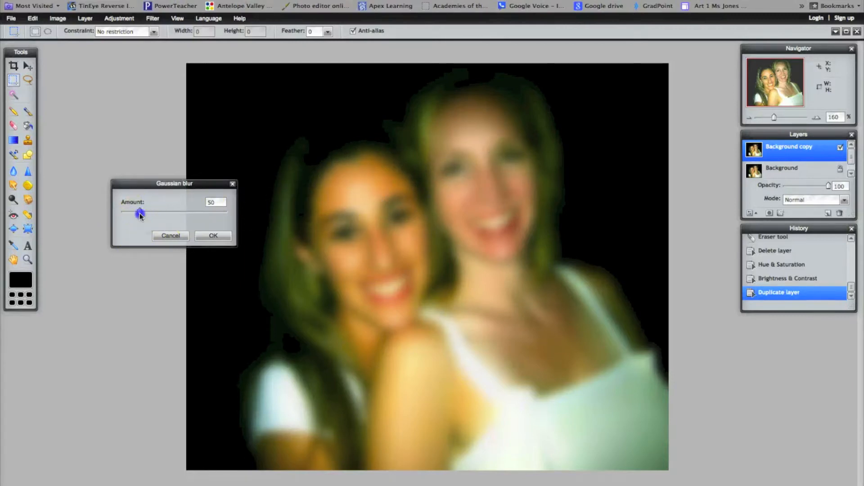
drag(139, 213, 125, 213)
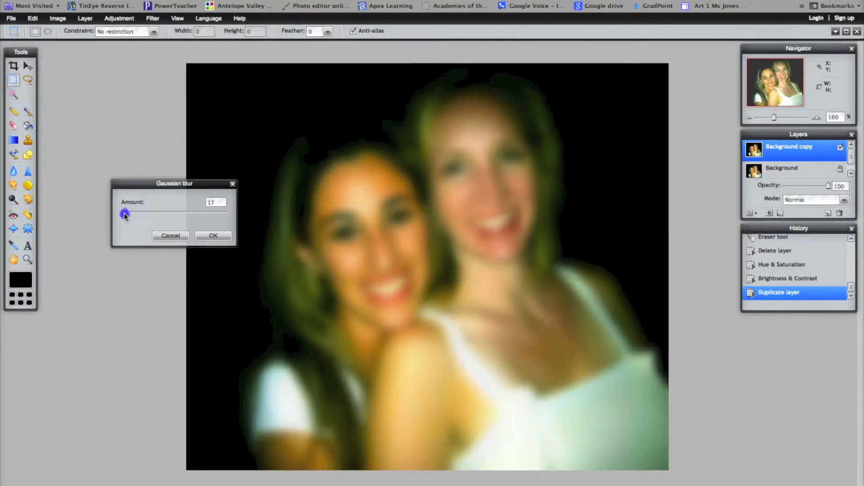
drag(124, 213, 130, 214)
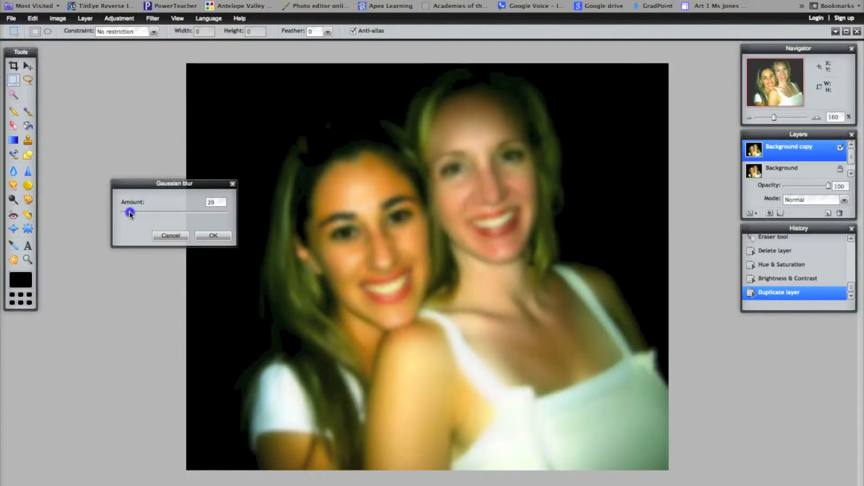
drag(128, 212, 131, 212)
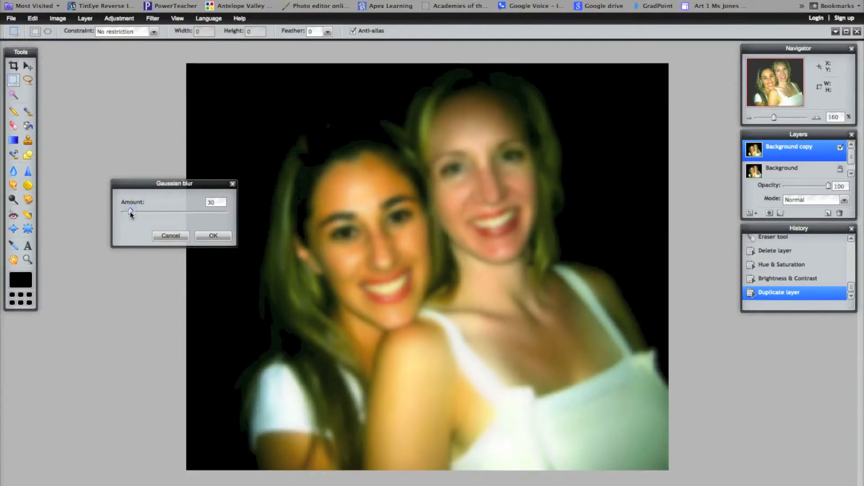
mouse_move(291, 214)
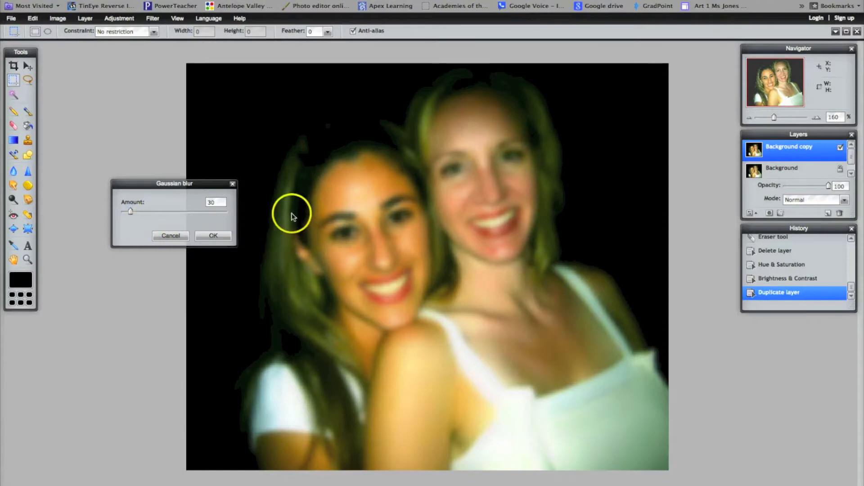
mouse_move(441, 289)
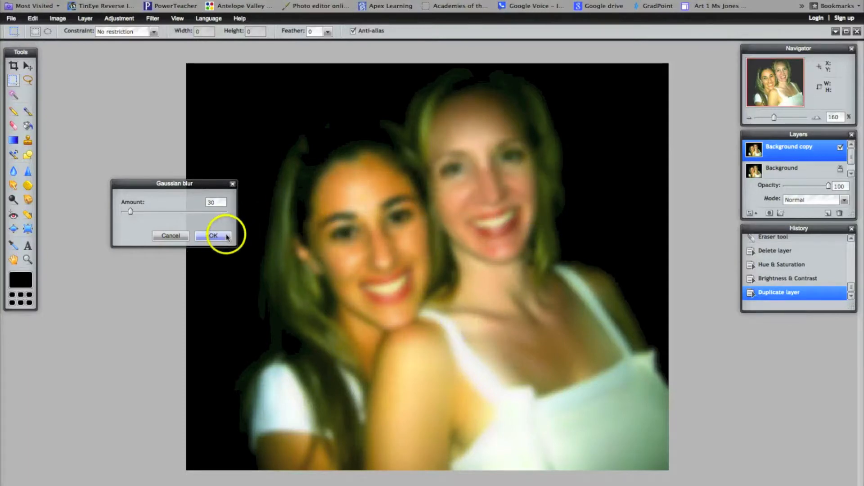
click(214, 235)
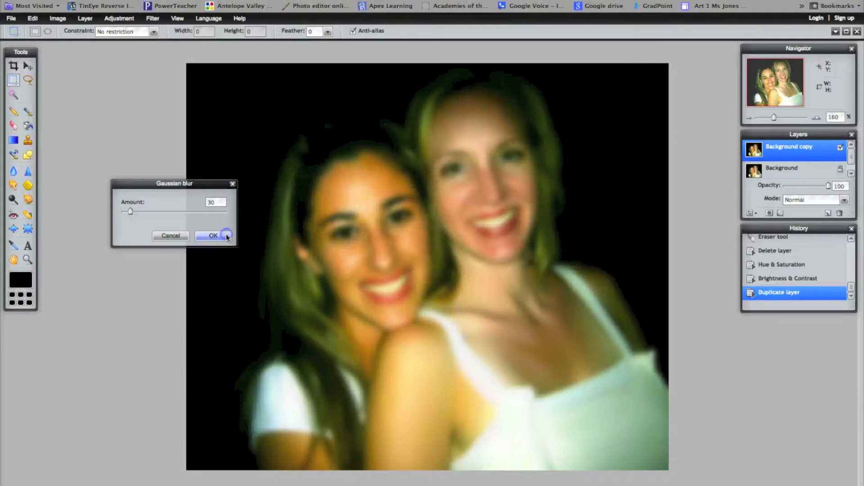
click(213, 235)
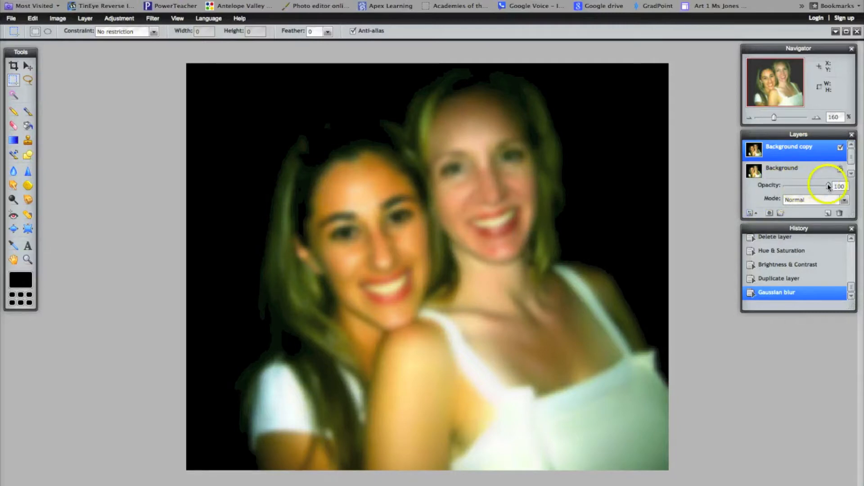
- Lower the blurred copy layer's opacity to 67 in the Layers panel
drag(827, 186, 815, 187)
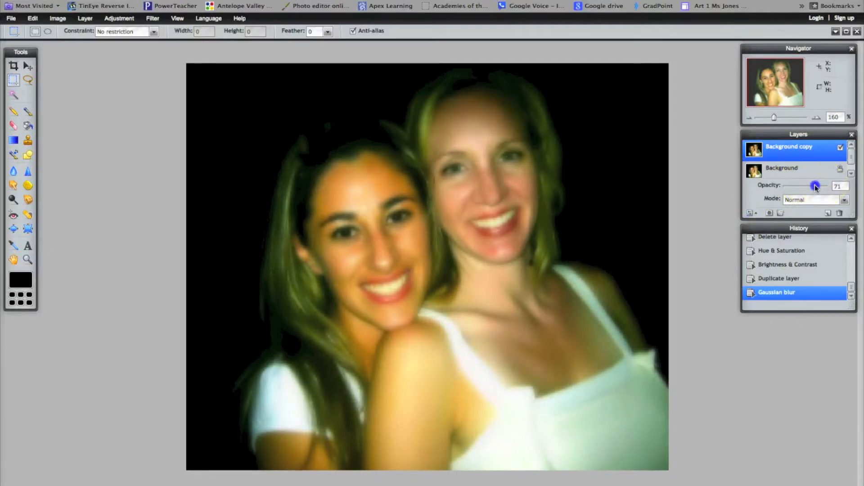
drag(816, 187, 815, 186)
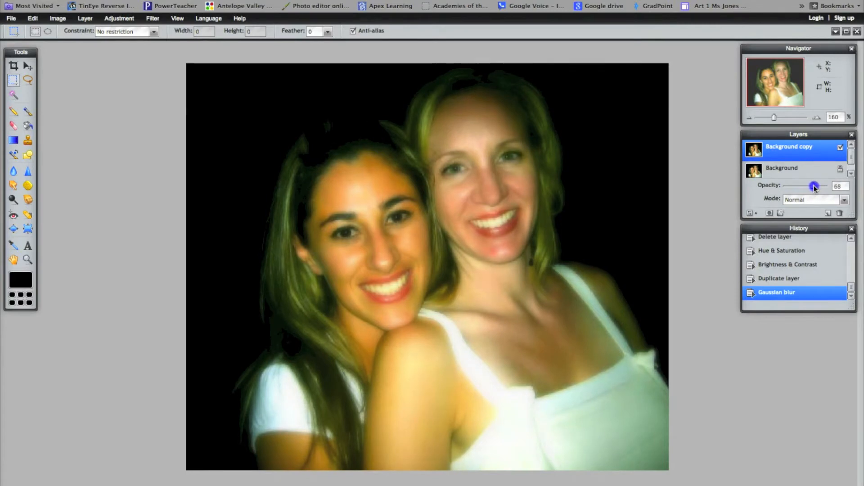
drag(815, 186, 815, 186)
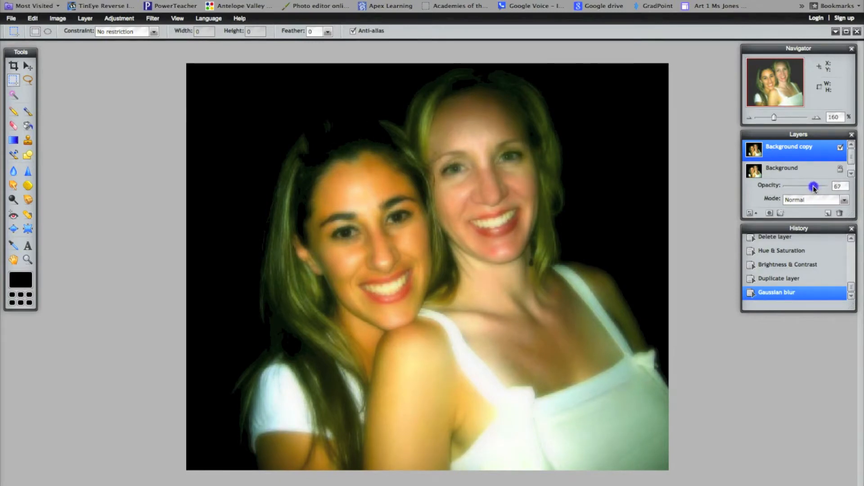
drag(815, 187, 810, 186)
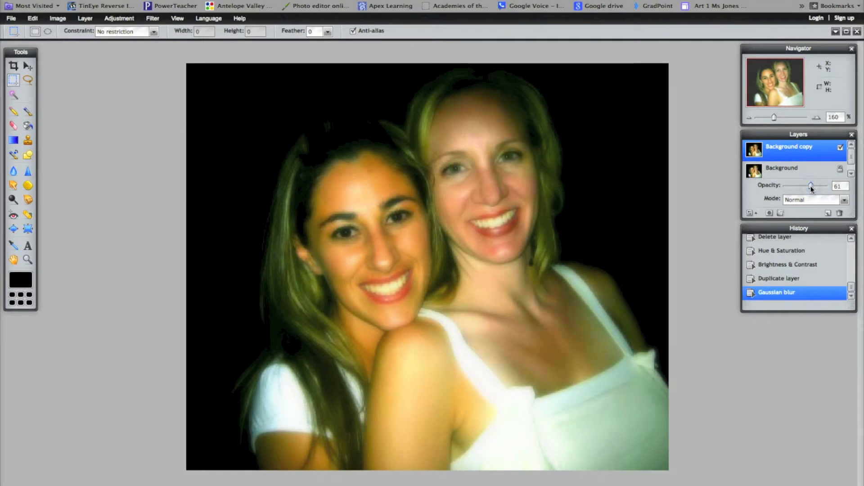
drag(812, 187, 810, 186)
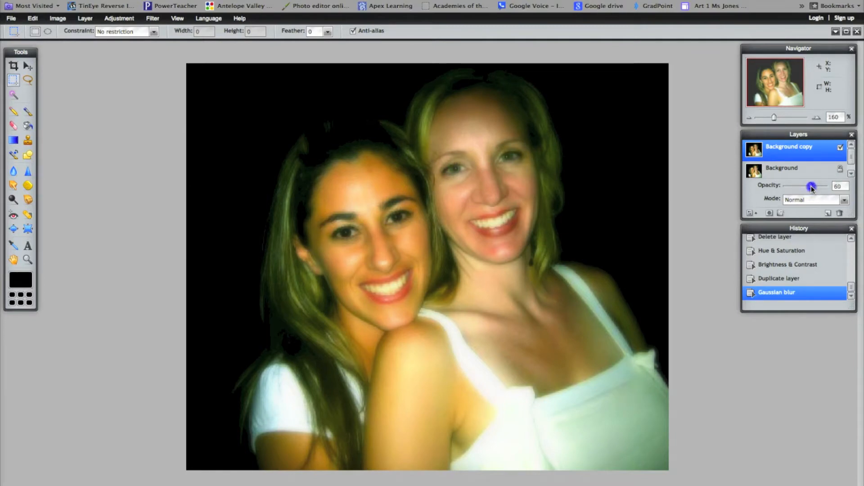
drag(811, 185, 815, 185)
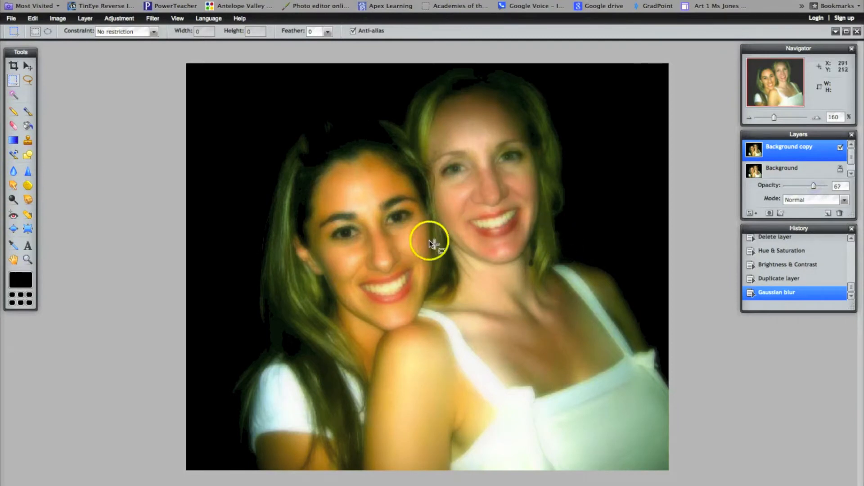
mouse_move(333, 267)
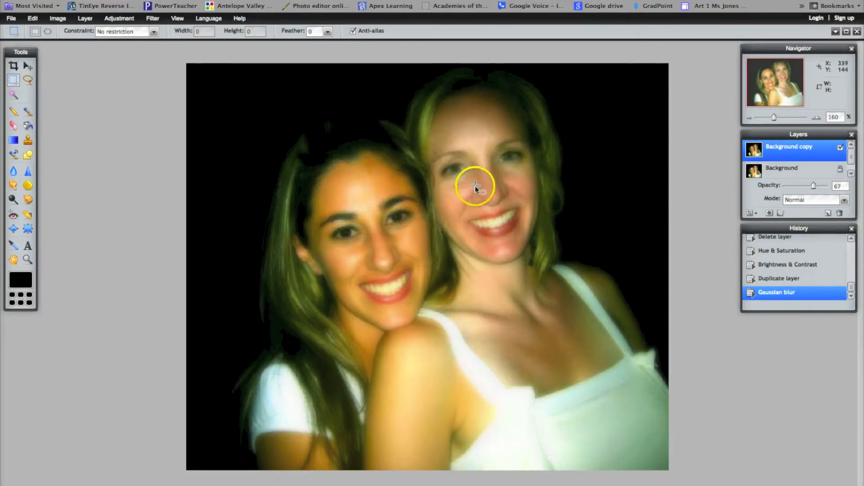
mouse_move(350, 234)
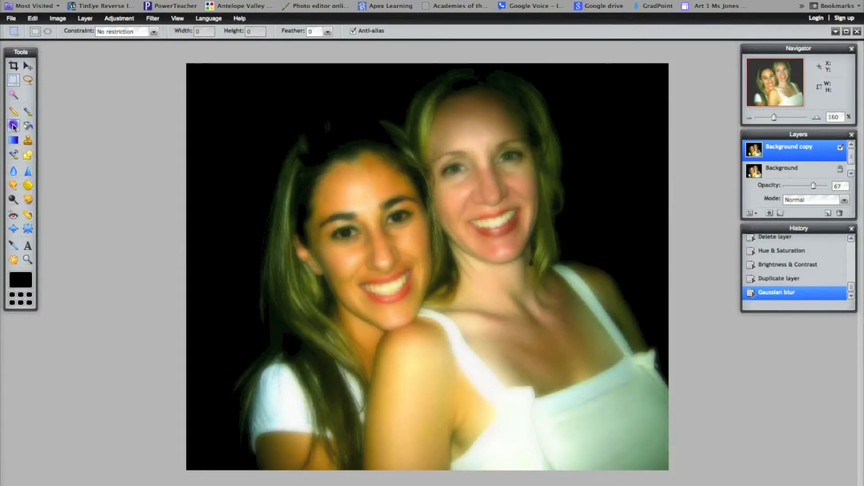
- Erase the blur over the blonde woman's eyes and mouth with the Eraser tool
click(14, 126)
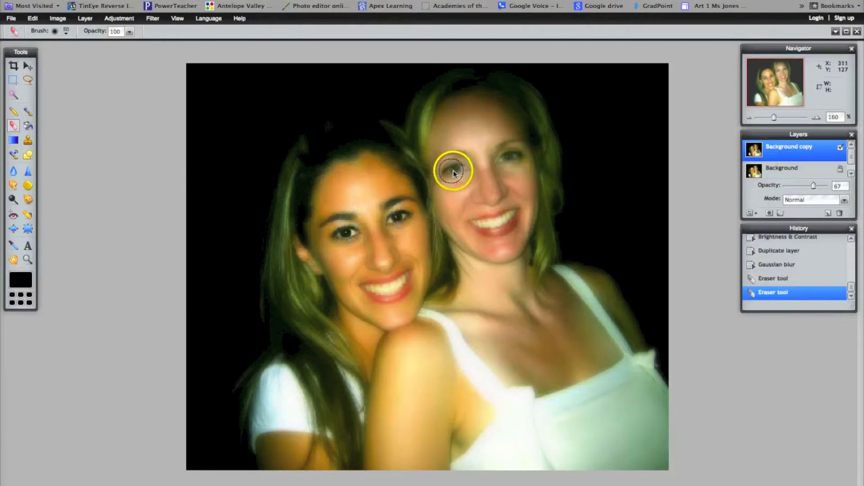
drag(454, 172, 503, 156)
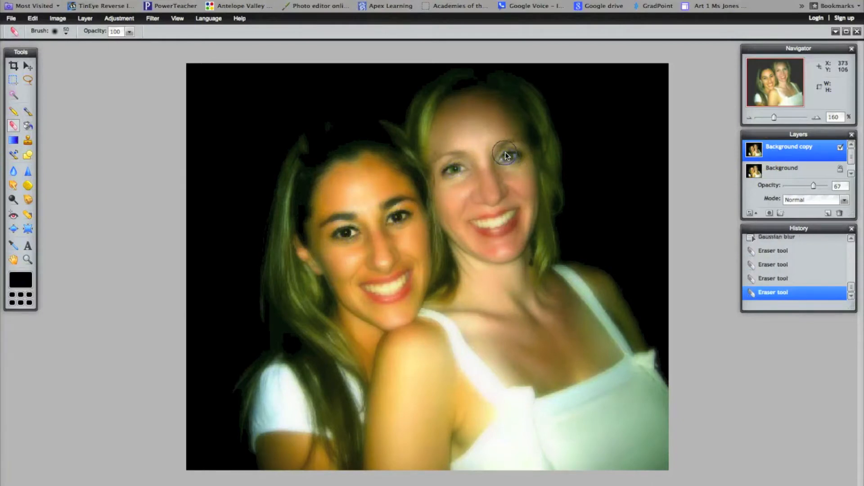
drag(504, 154, 483, 224)
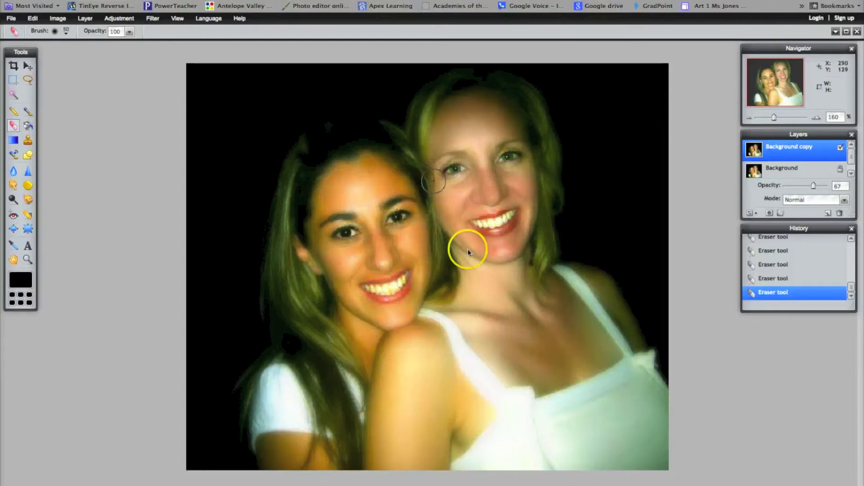
drag(468, 252, 507, 301)
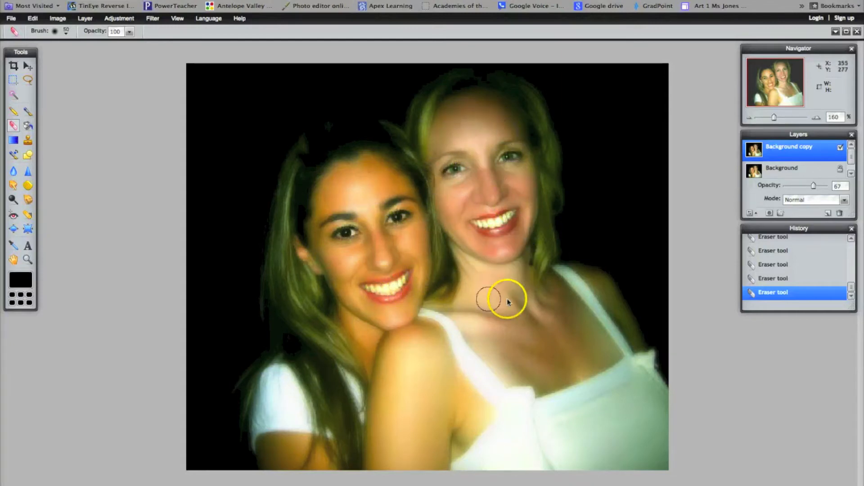
mouse_move(441, 254)
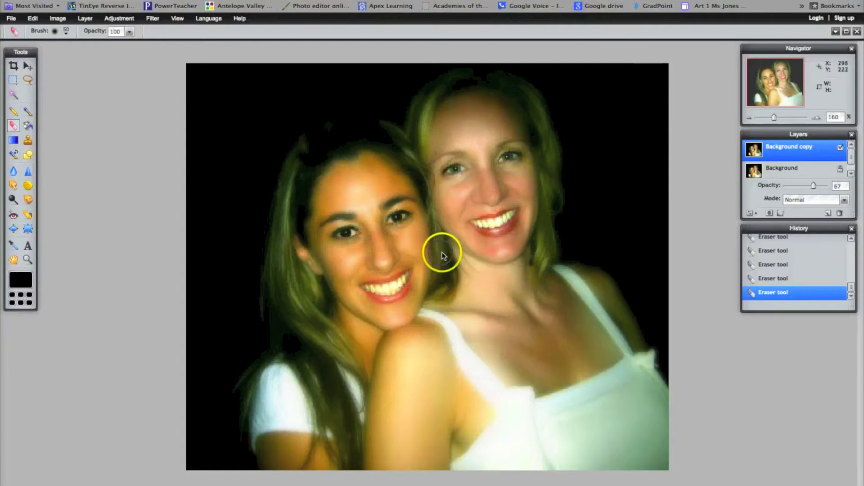
drag(441, 254, 524, 219)
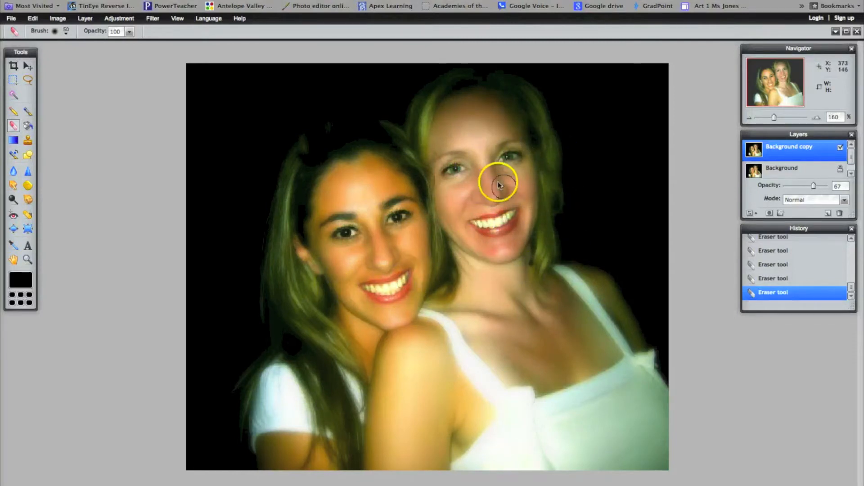
mouse_move(612, 128)
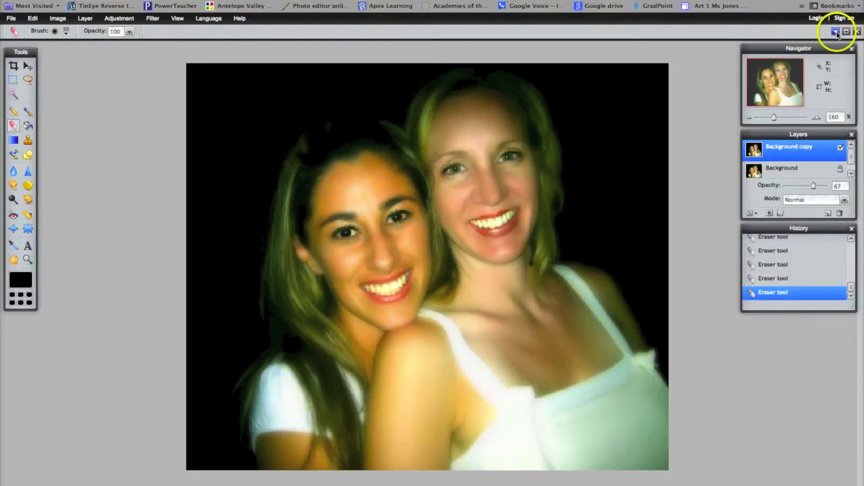
- Close the portrait and duplicate the wine glasses photo's background layer
click(836, 32)
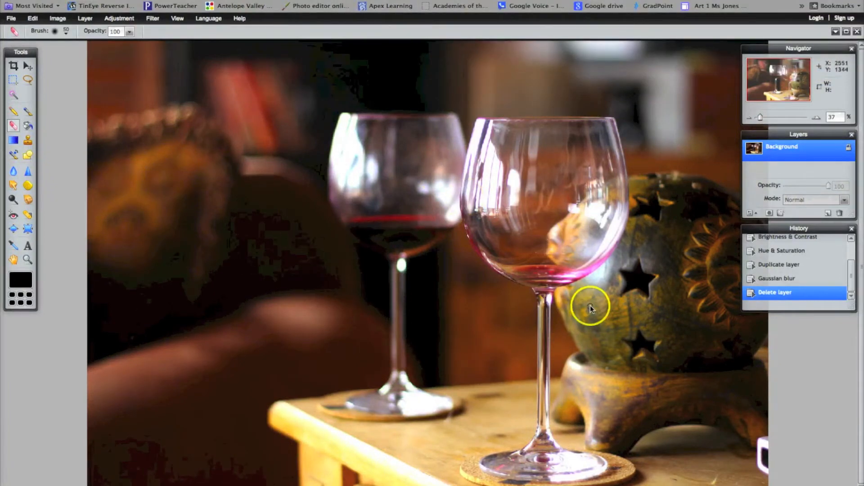
mouse_move(468, 237)
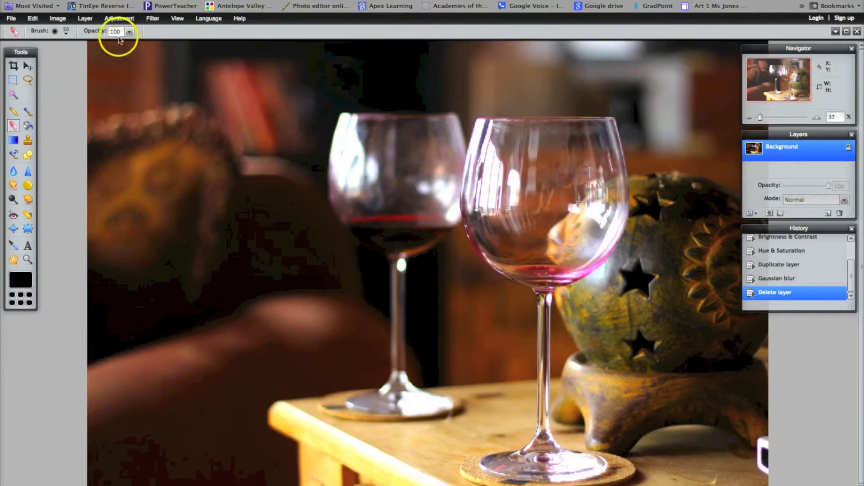
click(85, 18)
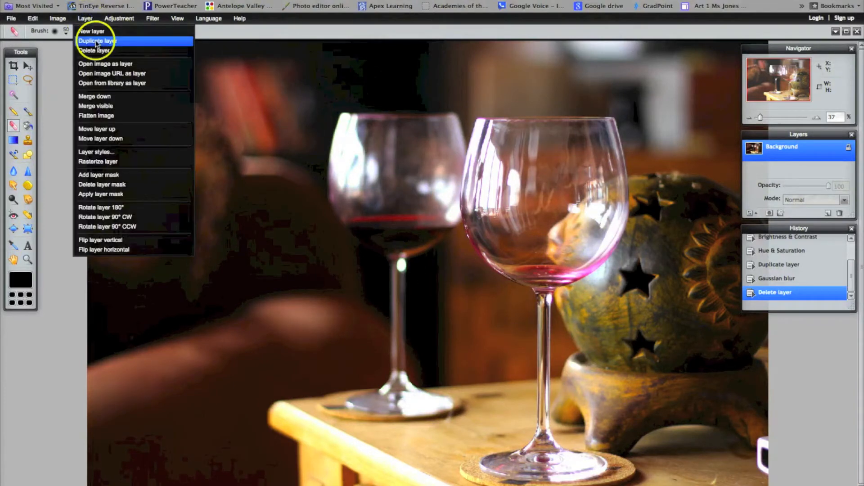
click(96, 40)
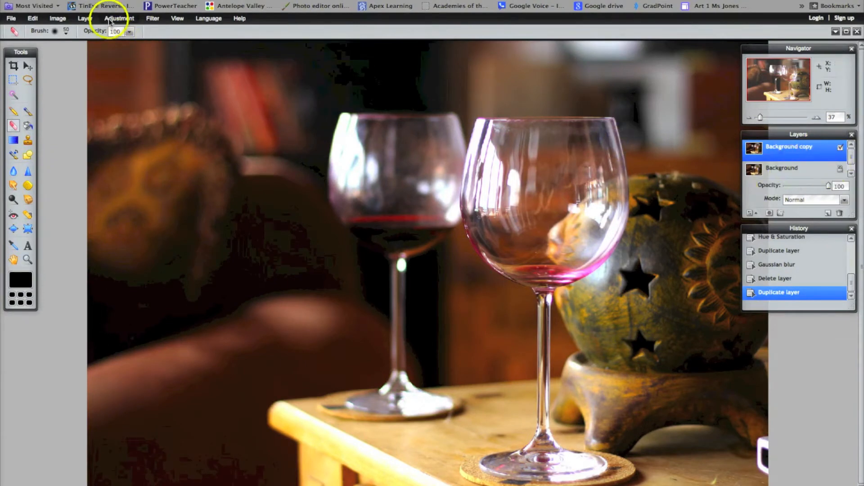
click(119, 18)
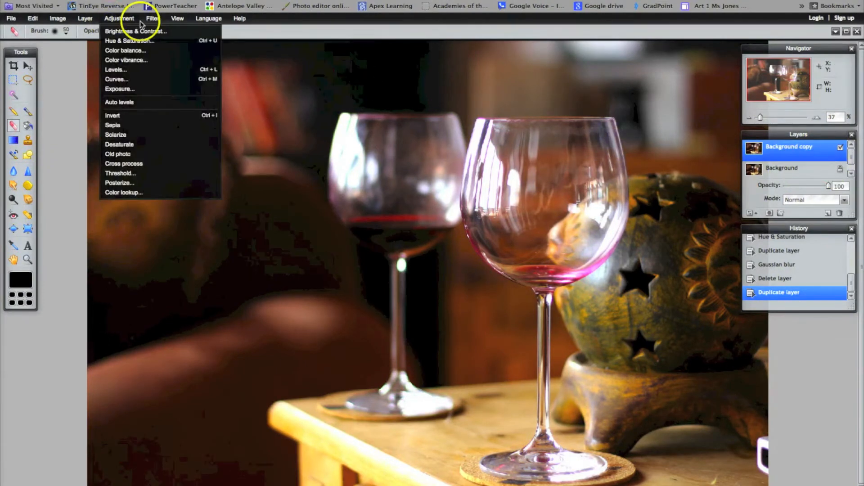
- Apply a Gaussian blur of amount 98 to the wine-glass copy layer
click(153, 18)
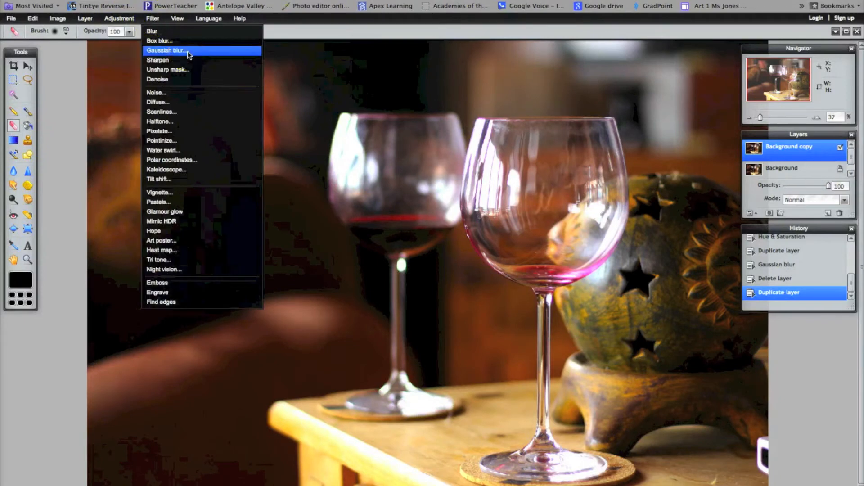
click(165, 50)
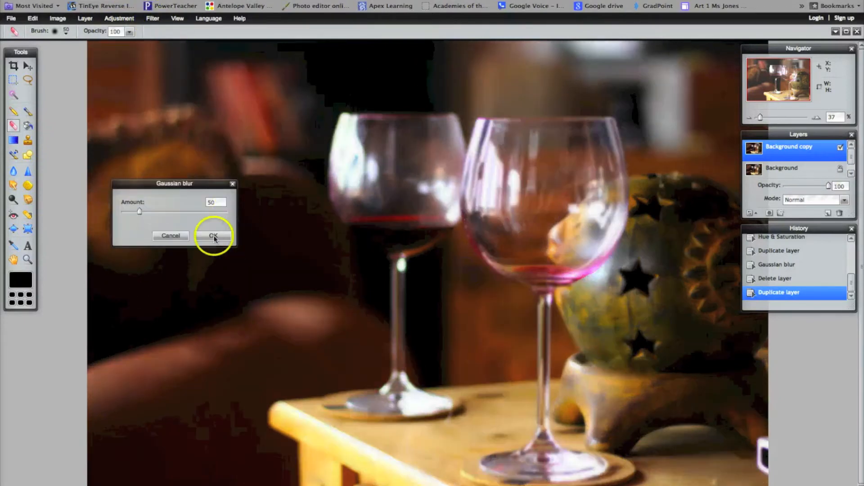
drag(139, 212, 142, 213)
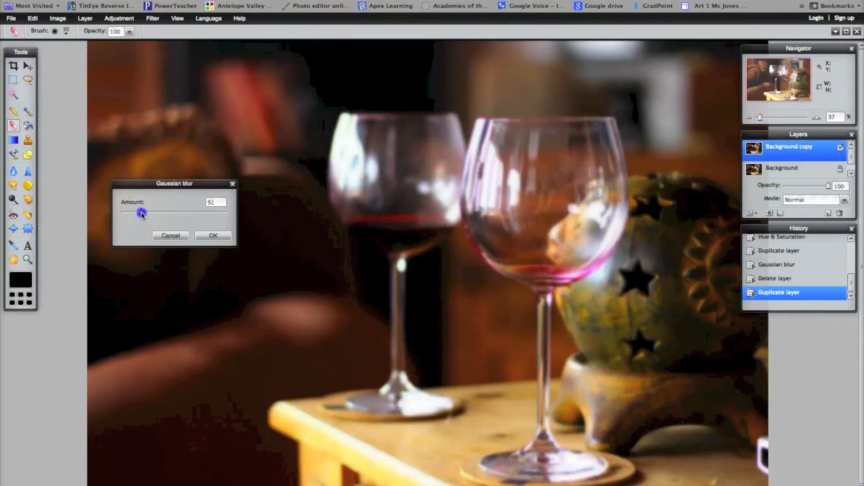
drag(141, 214, 134, 215)
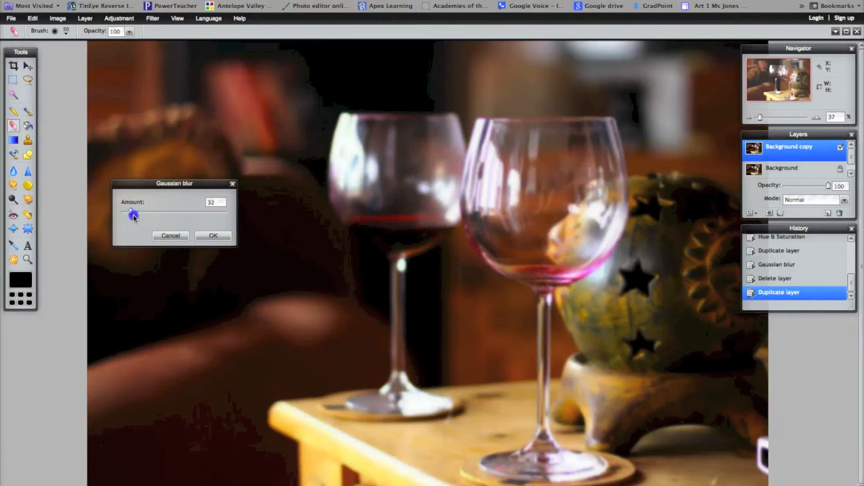
drag(134, 215, 163, 214)
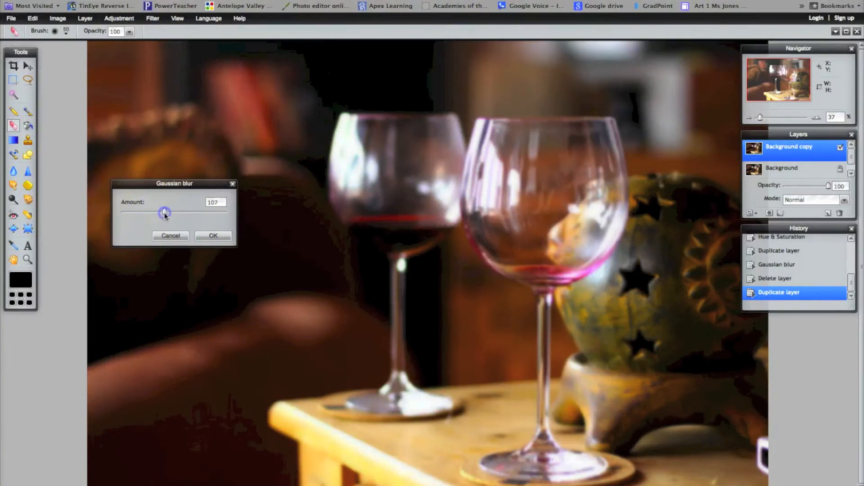
drag(164, 214, 161, 212)
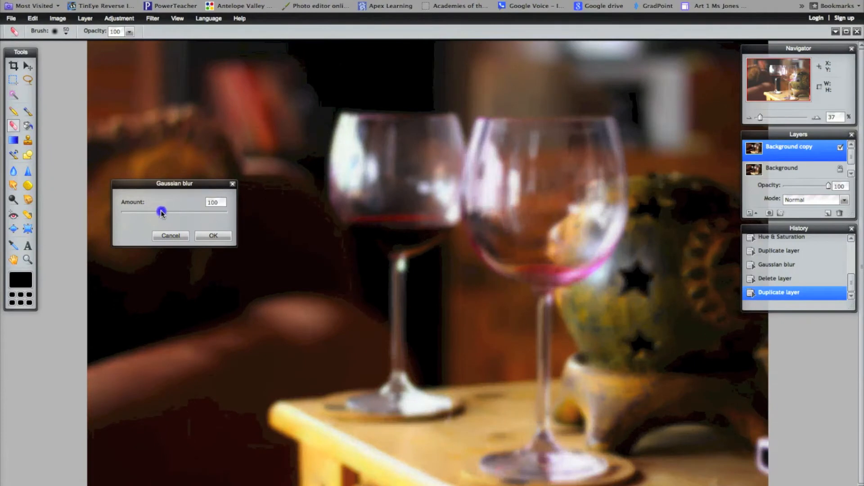
drag(161, 213, 160, 213)
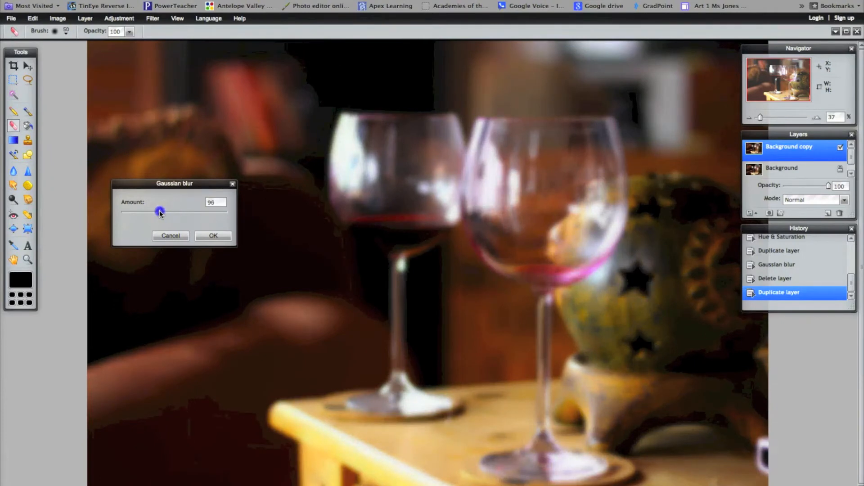
drag(161, 213, 157, 213)
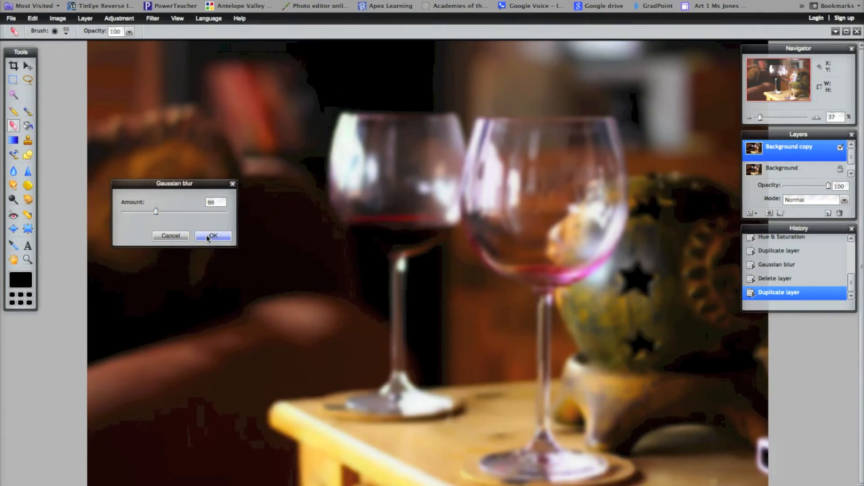
click(213, 235)
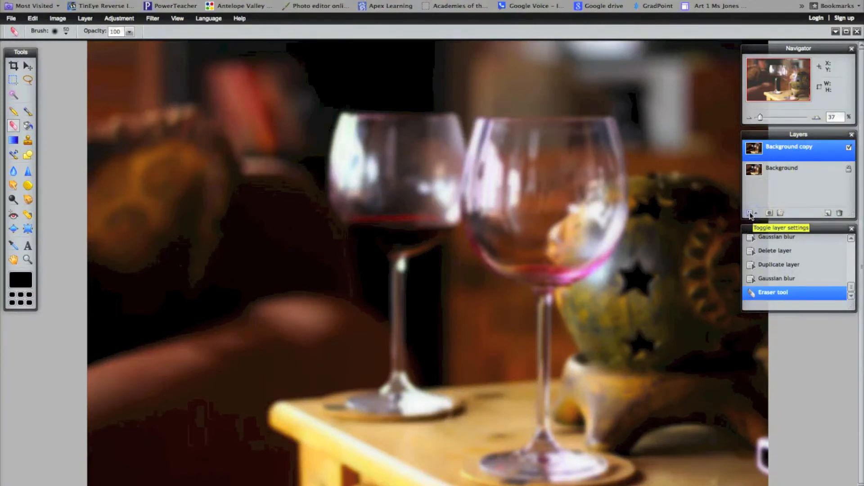
- Set the blurred copy layer to Overlay mode at 74% opacity
click(751, 214)
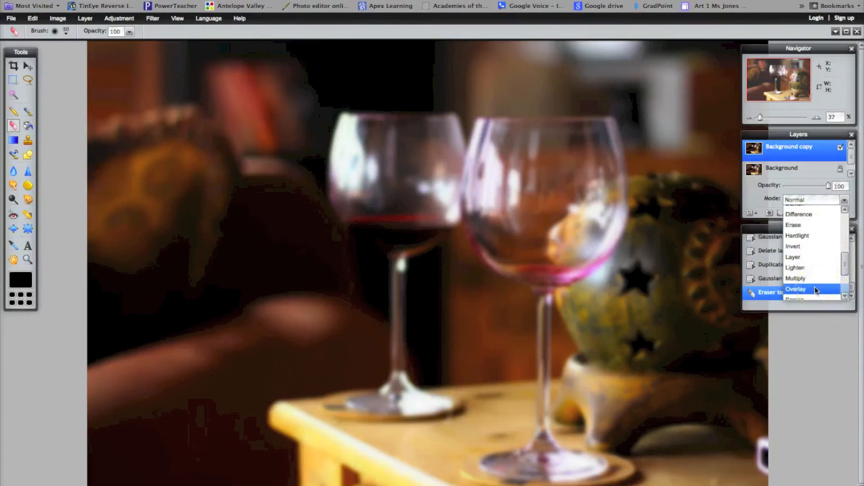
click(795, 289)
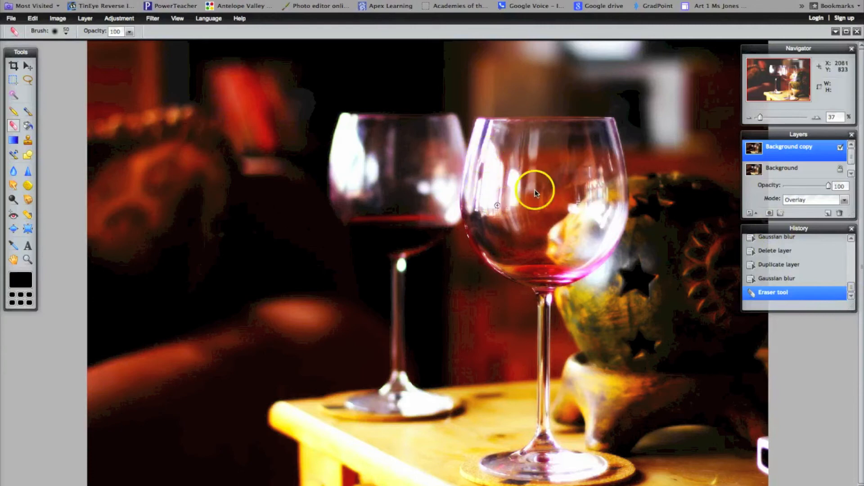
drag(829, 186, 822, 186)
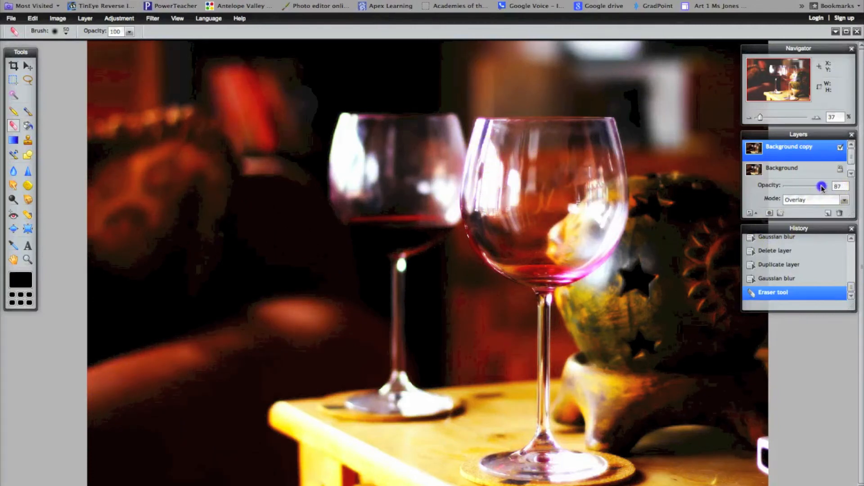
drag(822, 187, 816, 186)
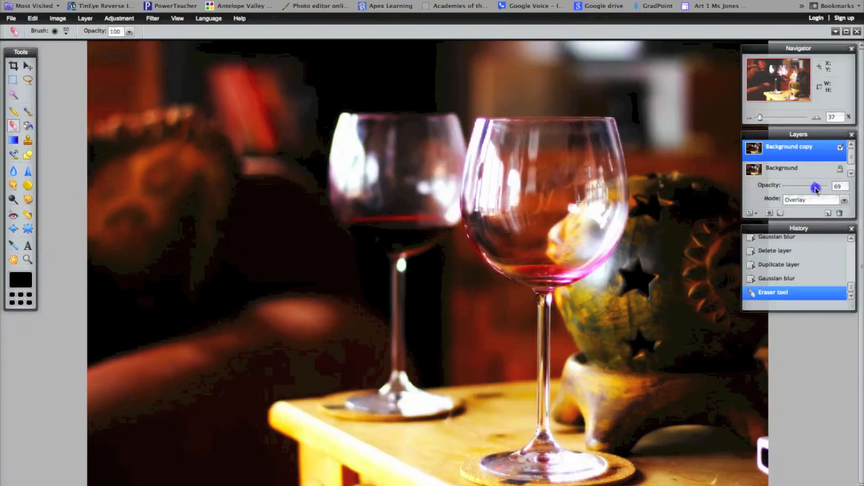
drag(814, 187, 818, 187)
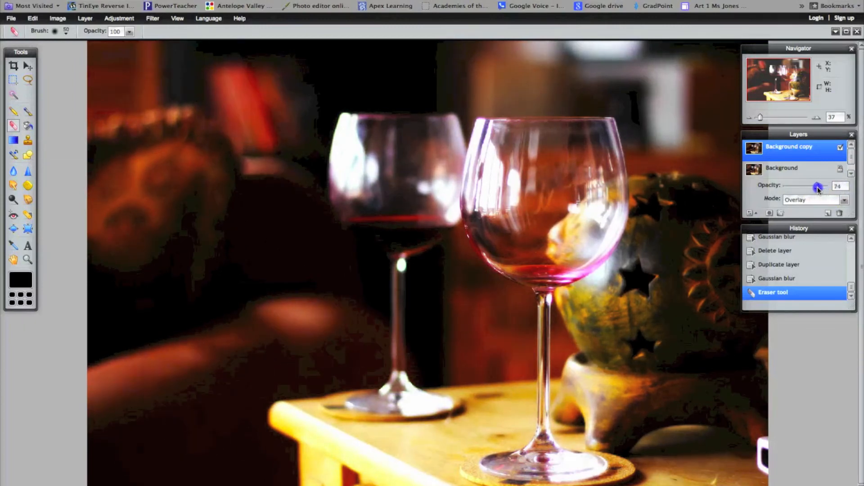
drag(821, 186, 815, 186)
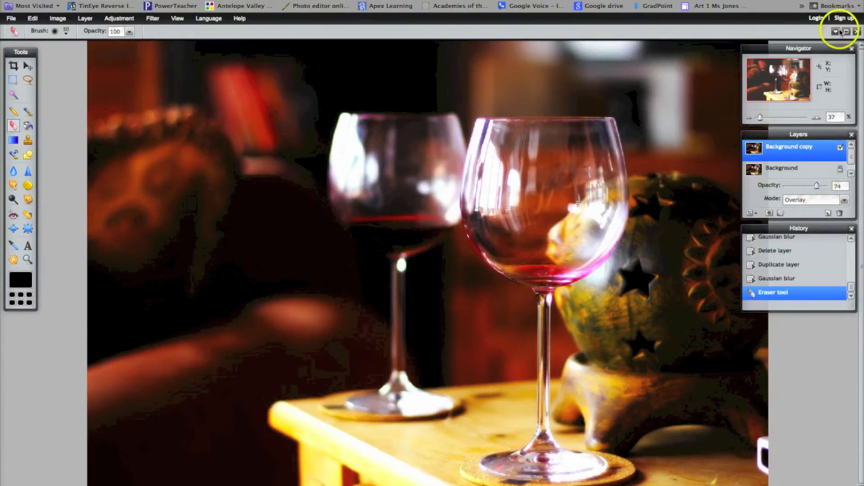
- Switch to the angel212 statue photo from the open-images list
click(836, 32)
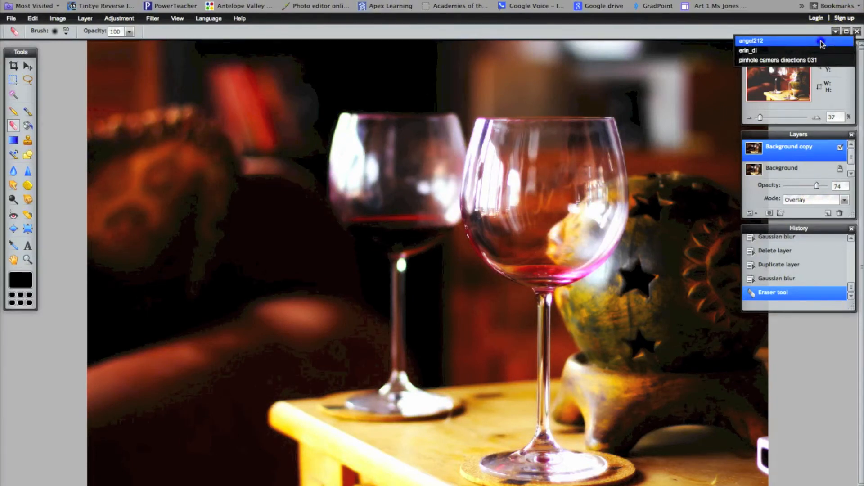
click(778, 60)
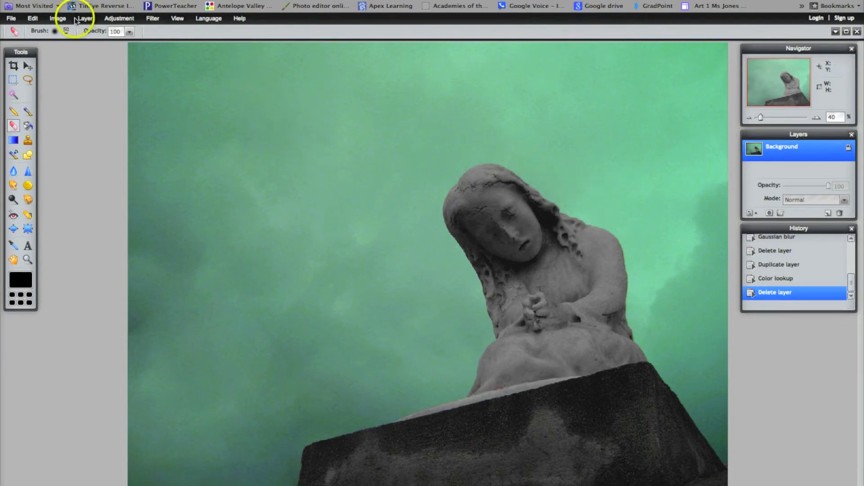
- Duplicate the statue photo's background layer and go to the adjustments list
click(84, 18)
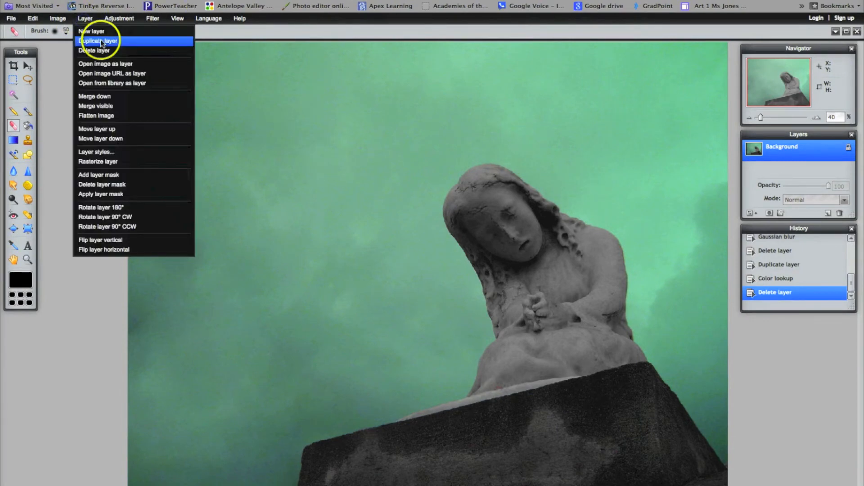
click(98, 41)
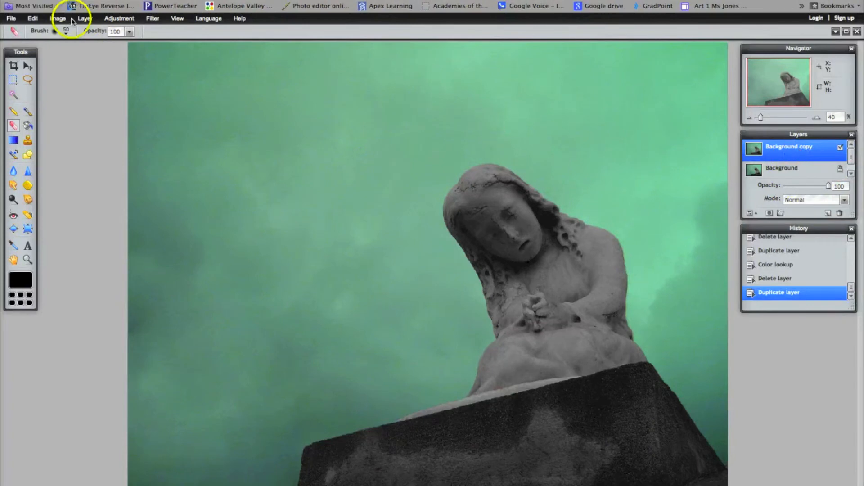
click(119, 18)
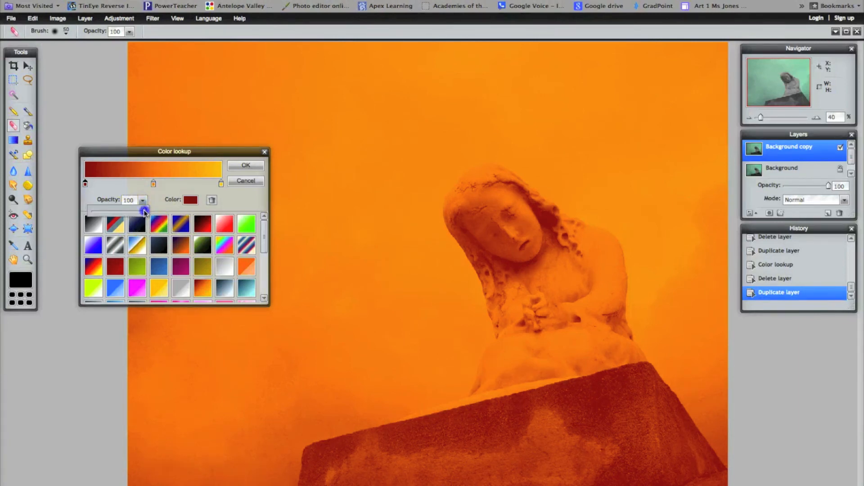
- Apply the orange colour lookup to the copy layer at 61% opacity
drag(144, 211, 137, 211)
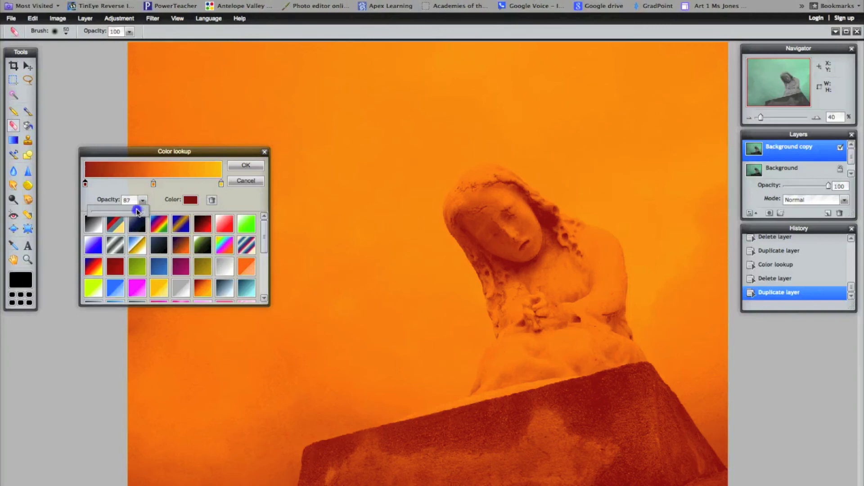
drag(137, 211, 122, 211)
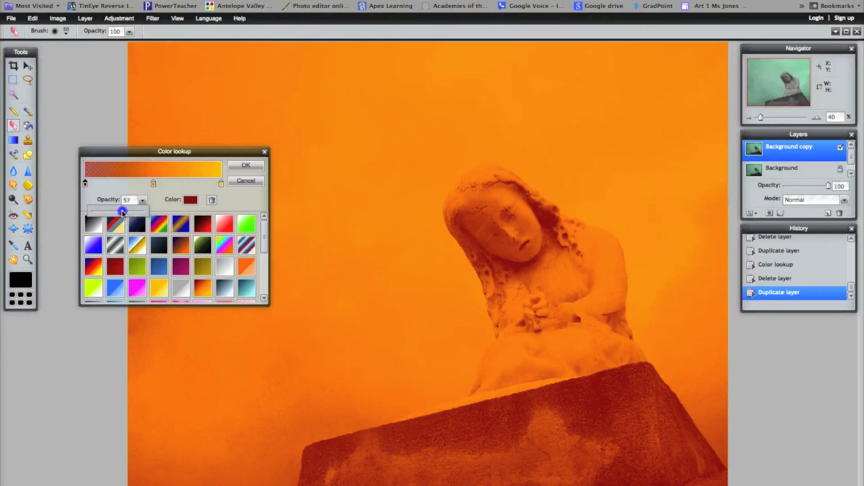
drag(123, 213, 117, 213)
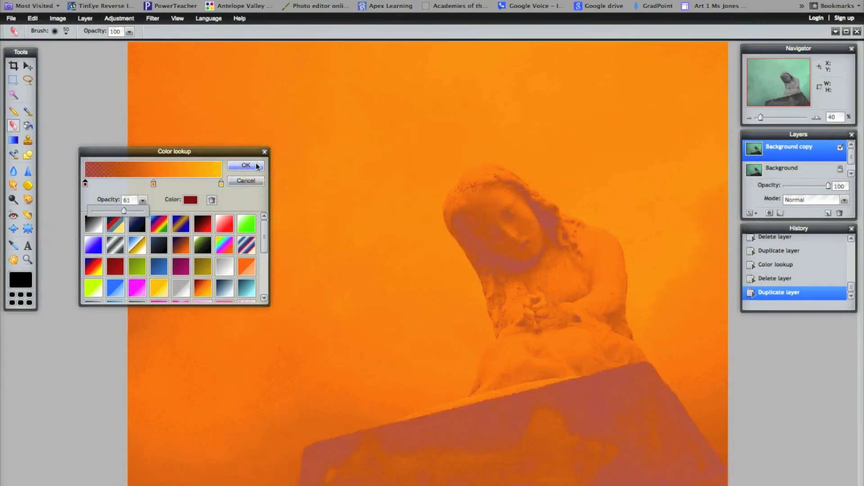
click(245, 166)
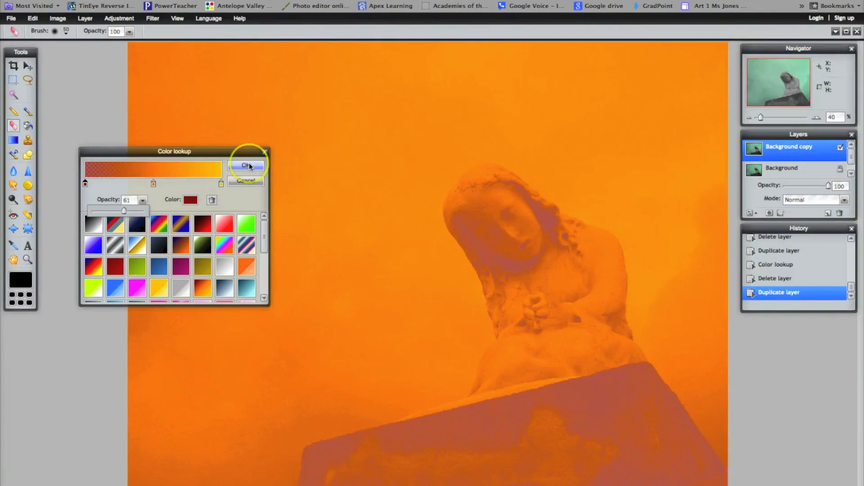
click(245, 166)
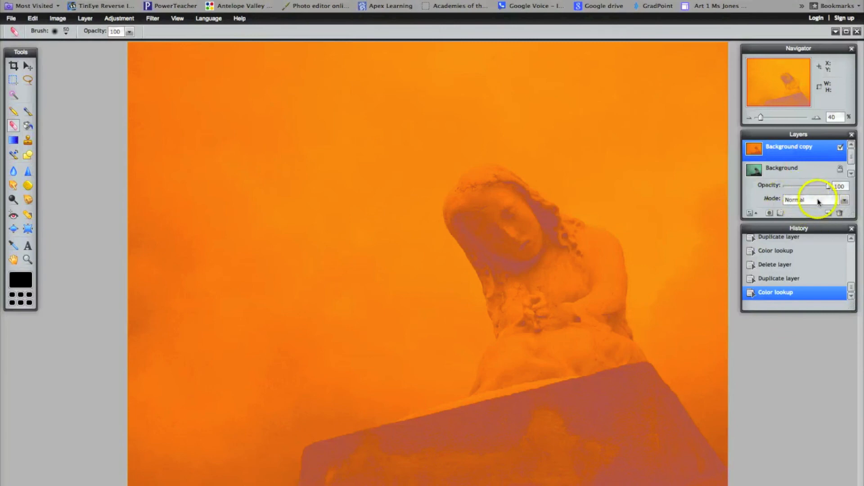
- Set the orange copy layer's blend mode to Overlay for a yellow-orange glow
click(810, 200)
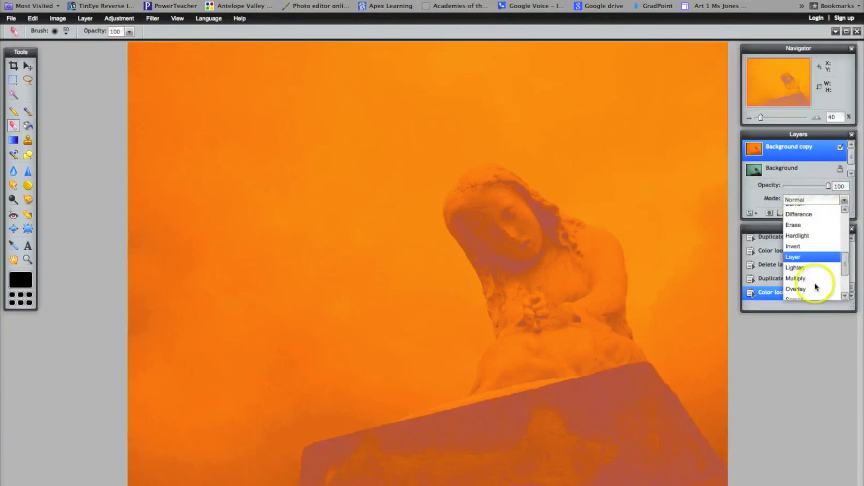
click(794, 289)
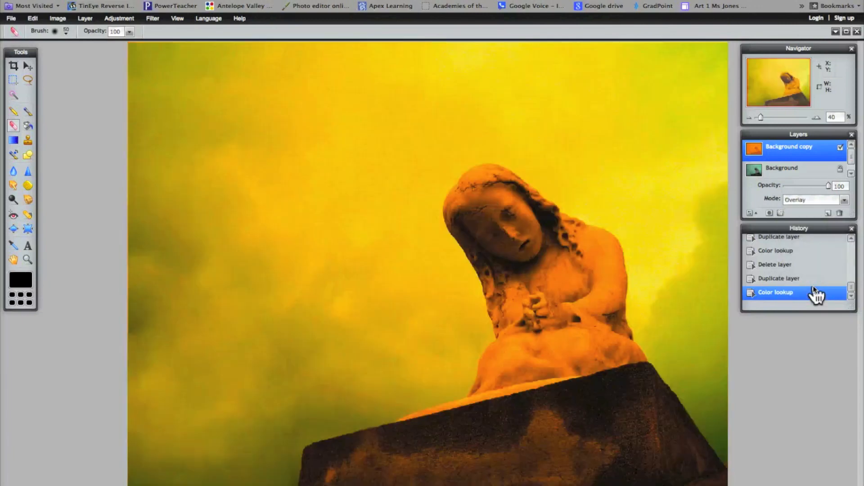
mouse_move(814, 259)
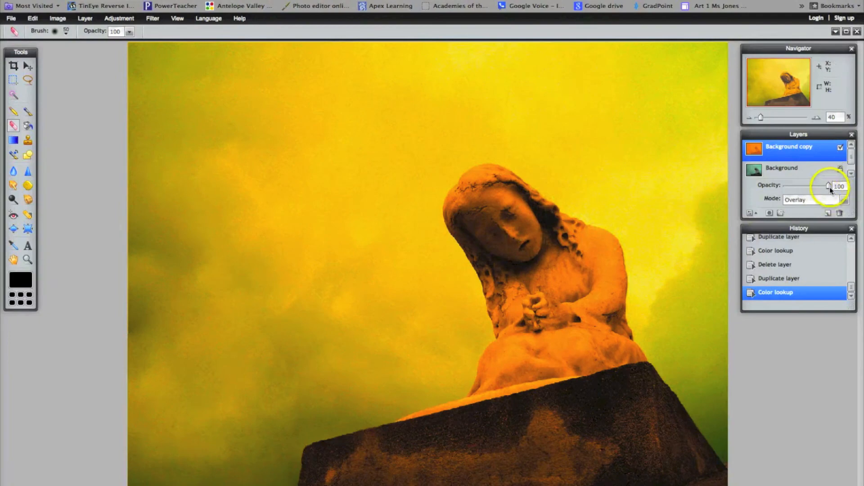
- Adjust the orange overlay layer's opacity, first down to 62 then up to 91%
drag(829, 186, 815, 187)
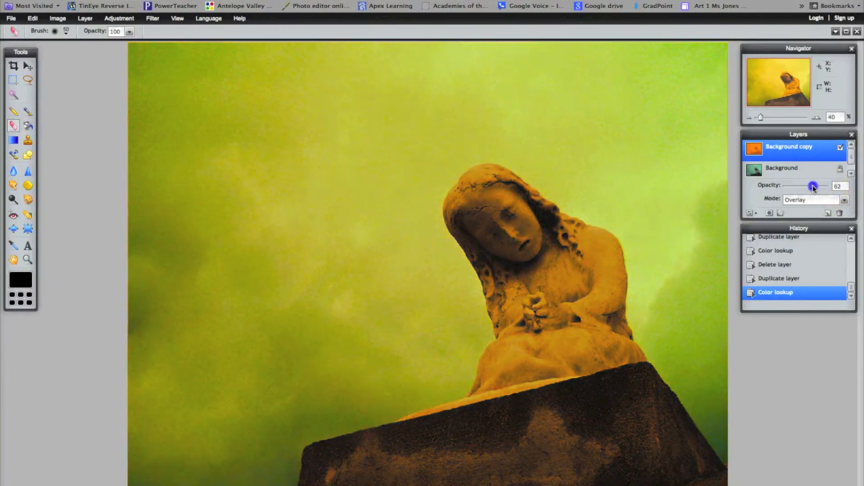
drag(813, 187, 825, 186)
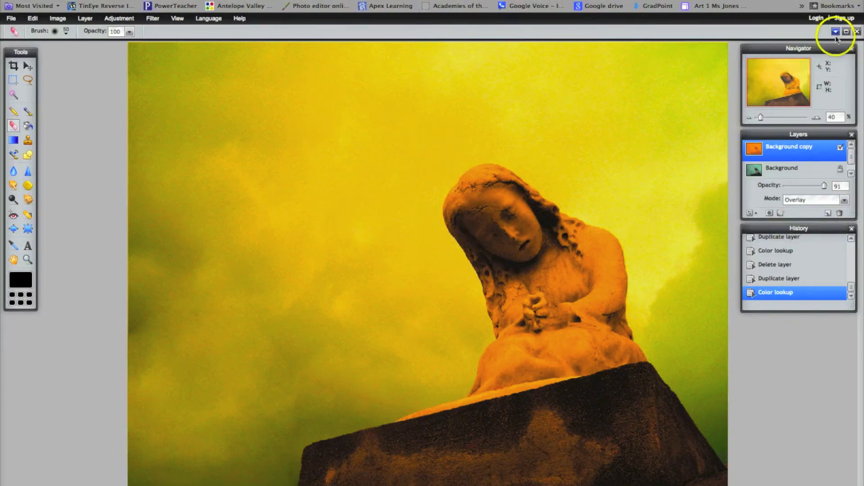
mouse_move(835, 32)
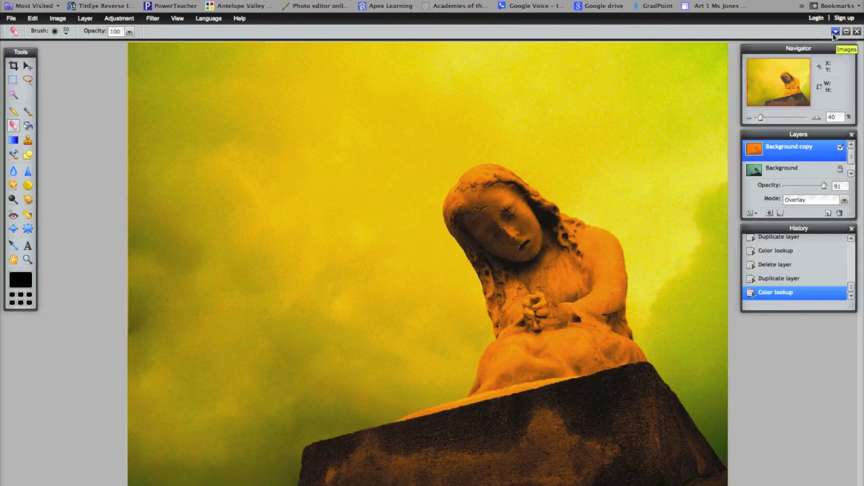